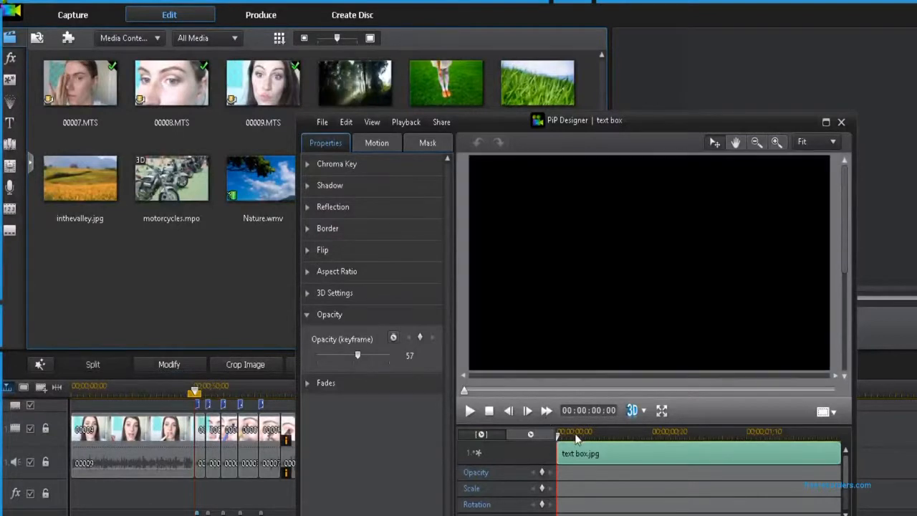
- Confirm the PIP Designer with OK and return to the Subtitle Room list
left_click(841, 122)
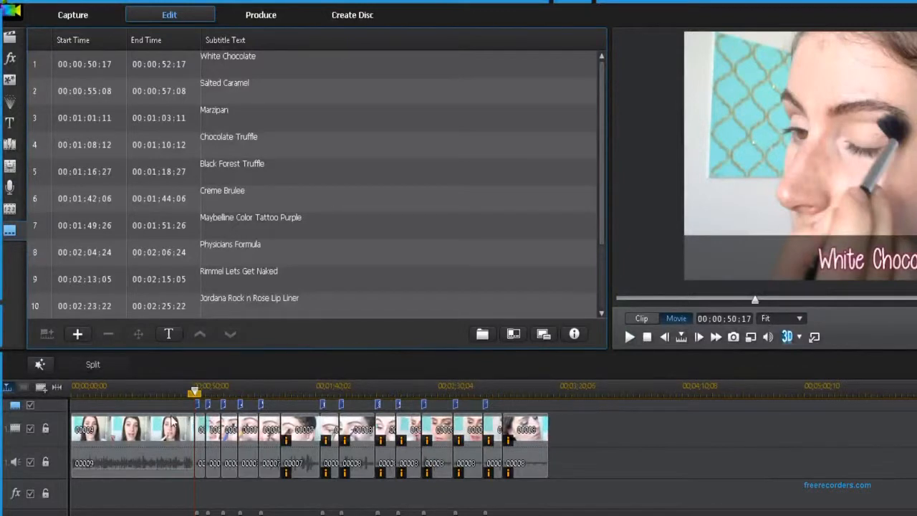
mouse_move(387, 423)
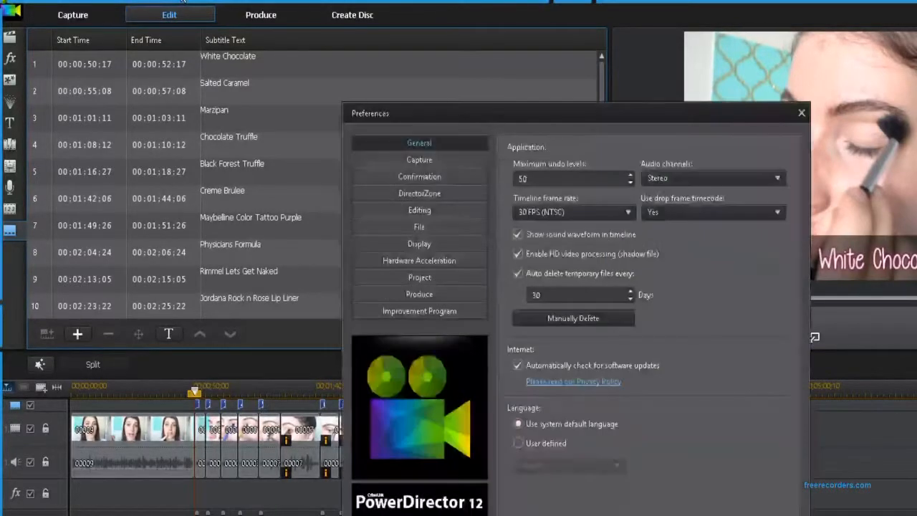
- Select the default Subtitle duration value under Editing preferences > Durations
left_click(418, 209)
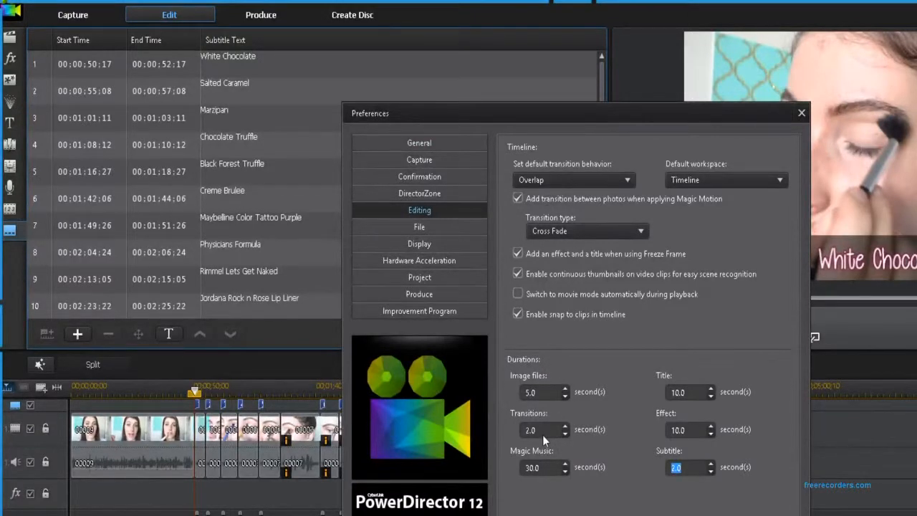
left_click(801, 112)
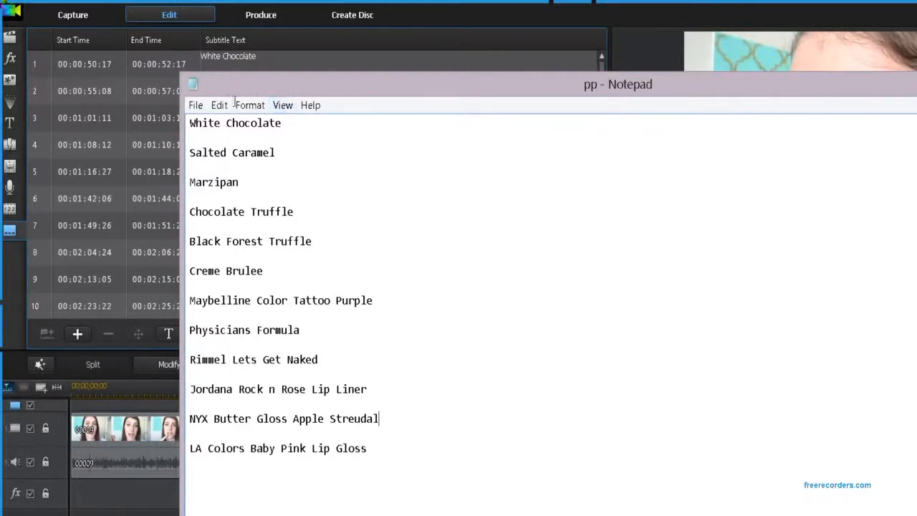
- Retype 'Chocolate' in the first line and add a new line 'kjndakj' below it
double_click(256, 123)
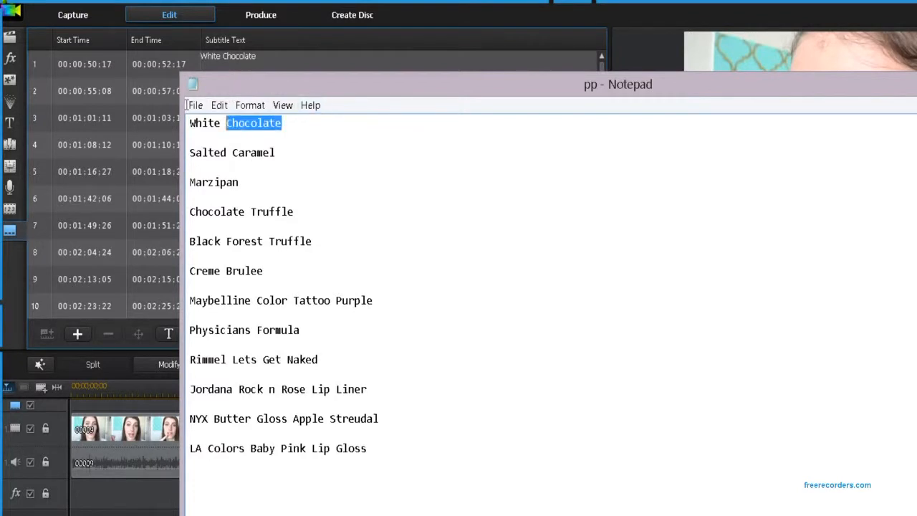
type("Chocolar")
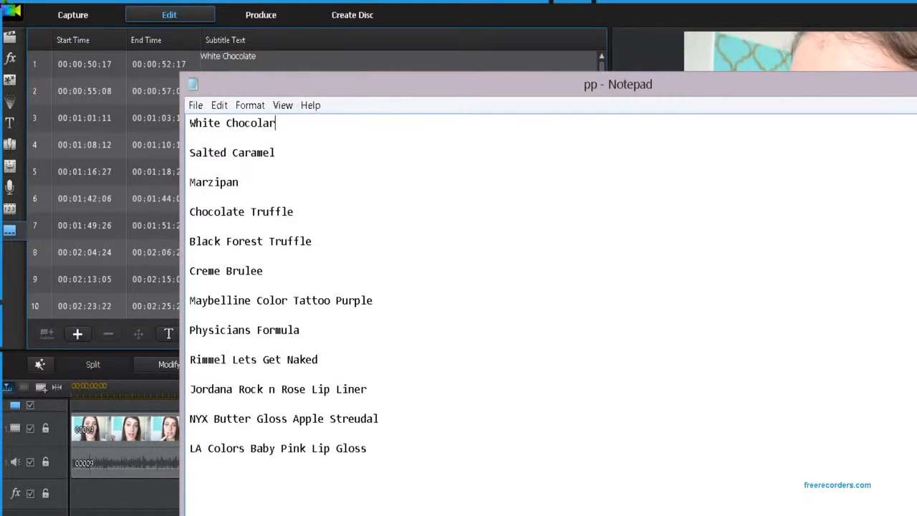
type("te")
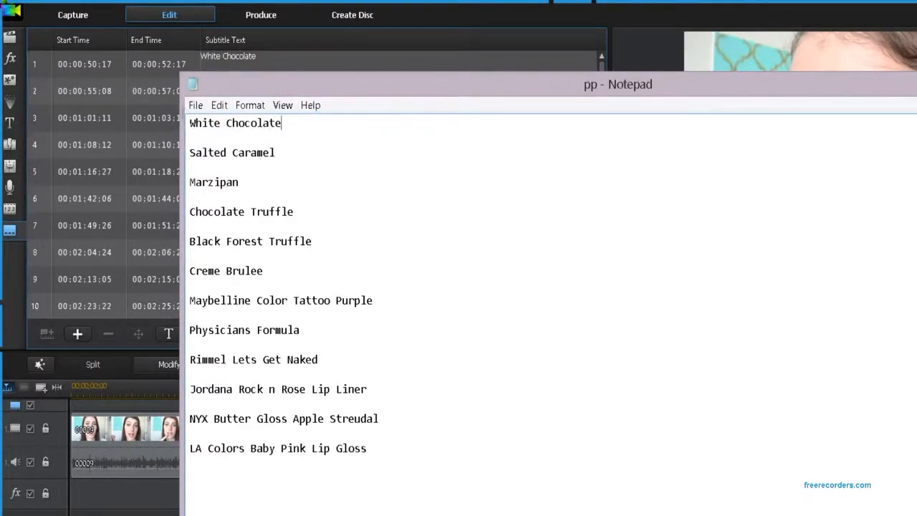
key("enter")
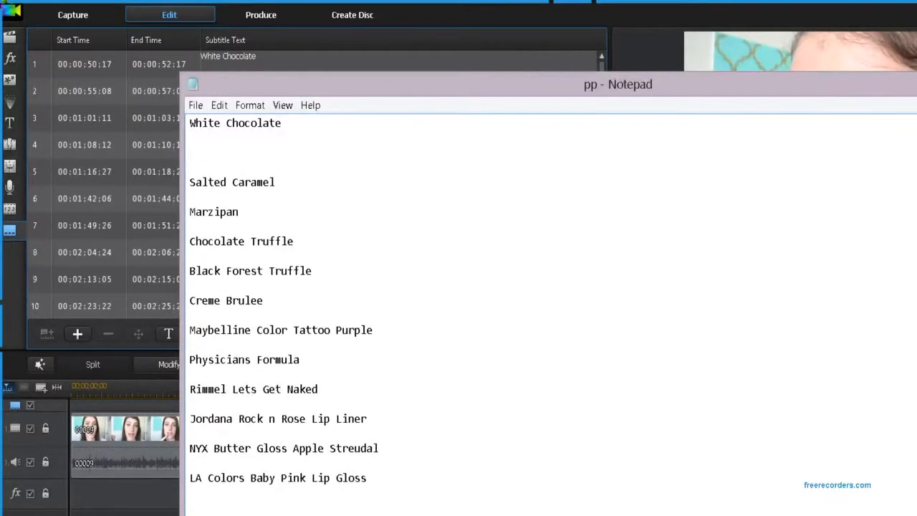
type("kjndakj")
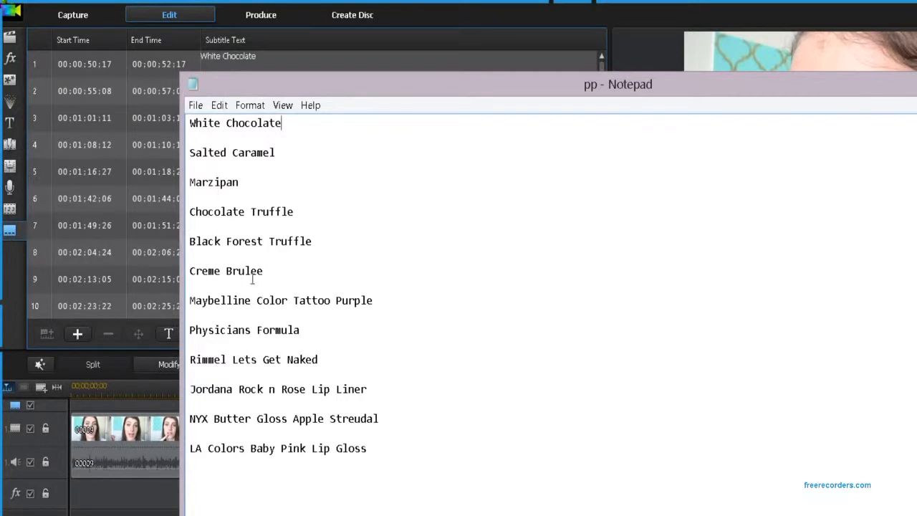
- Extend the Physicians Formula line with 'Organci Wear'
type("Organcic E")
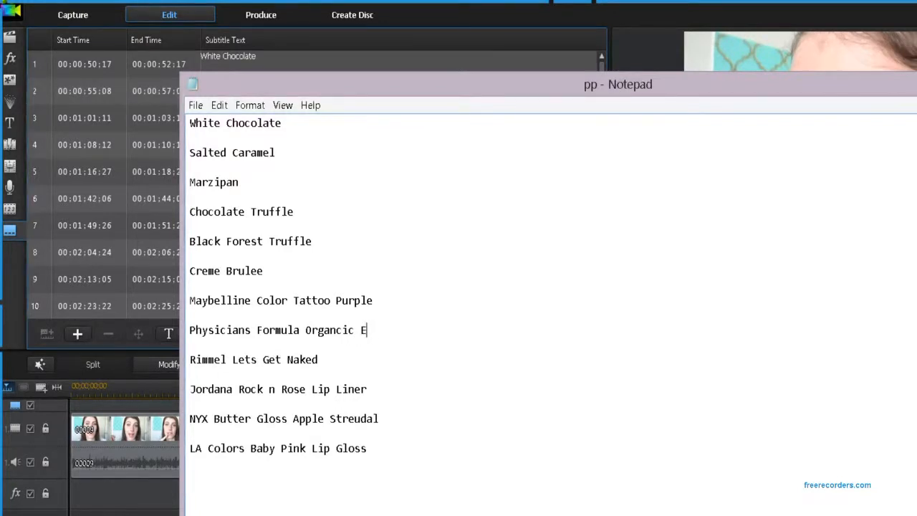
type("Wear")
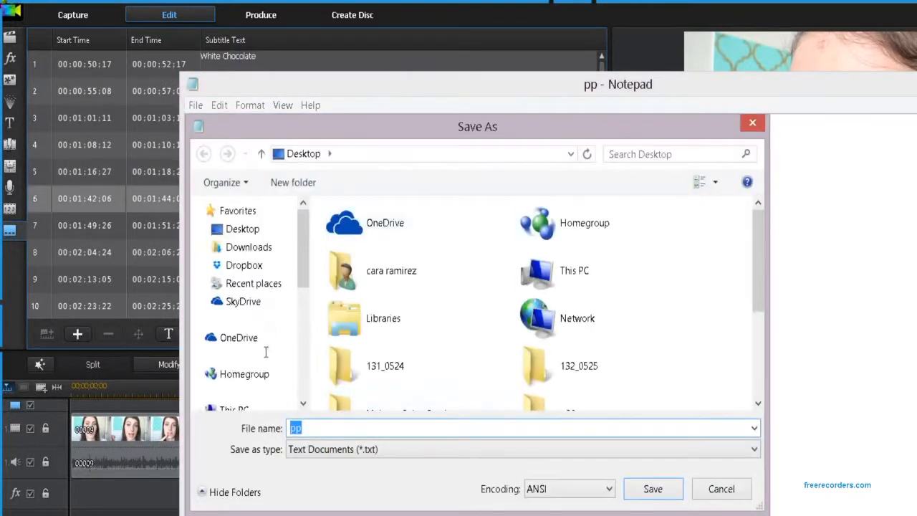
- Save the list to the Desktop as pp.txt, replacing the existing file
left_click(242, 229)
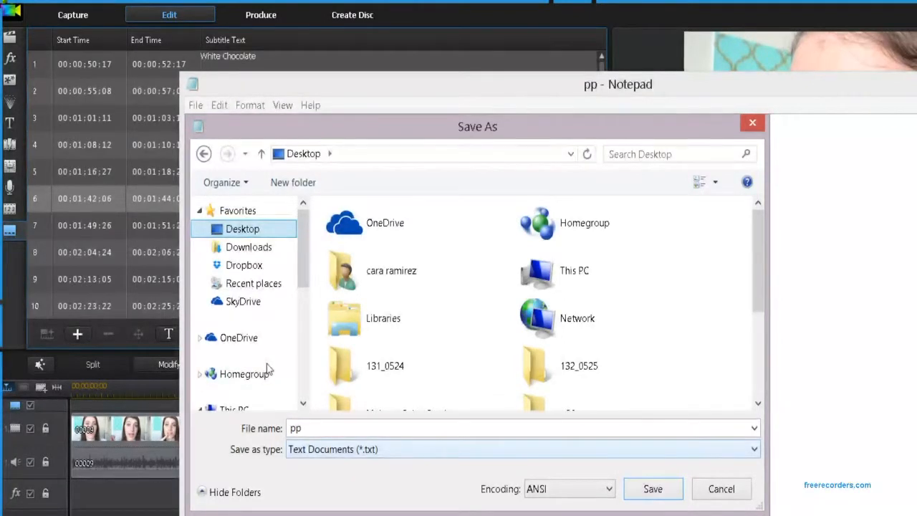
mouse_move(518, 390)
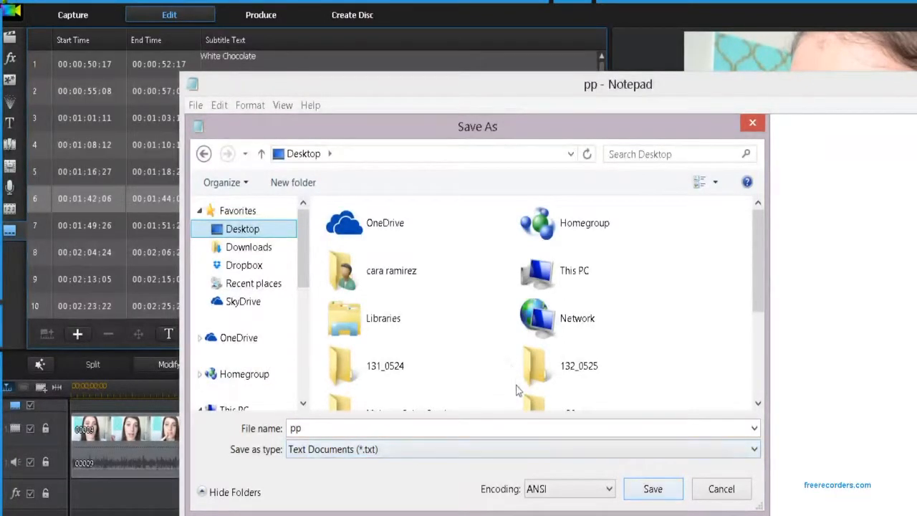
left_click(653, 488)
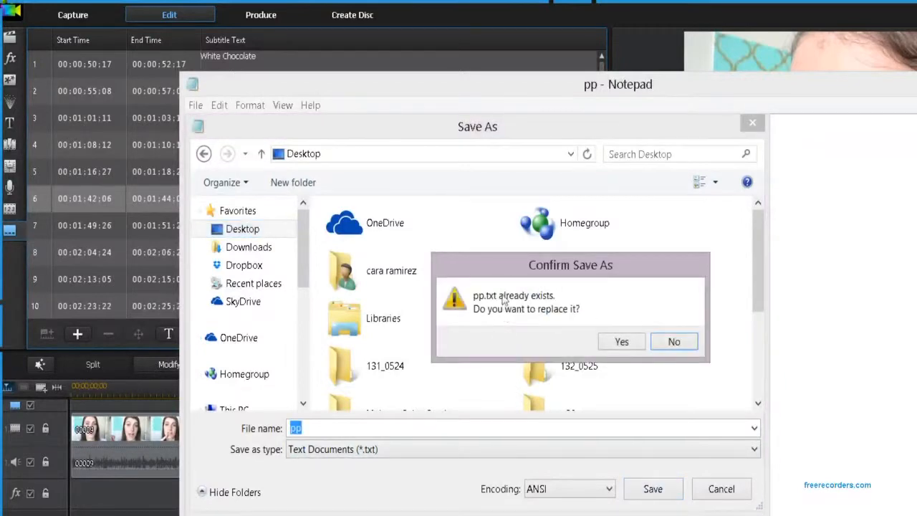
left_click(622, 341)
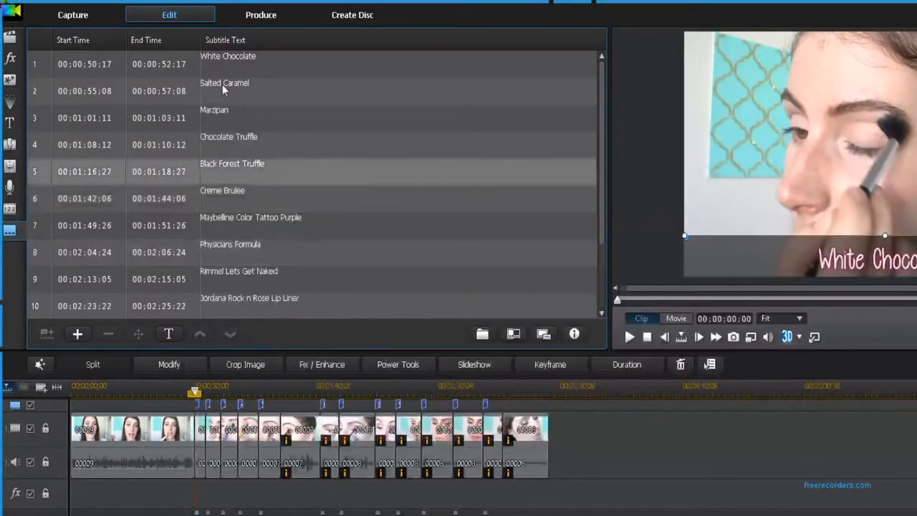
mouse_move(482, 334)
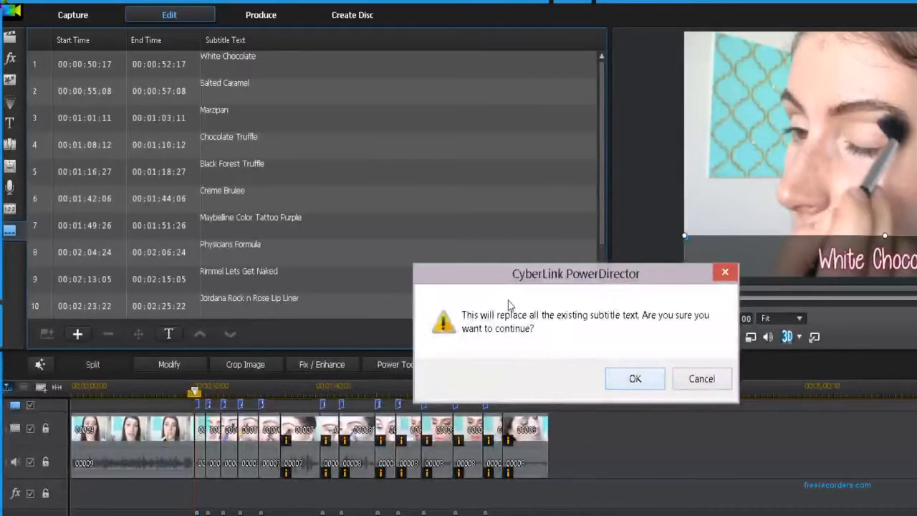
- Confirm replacing all existing subtitle text with the re-imported pp.txt entries
left_click(635, 378)
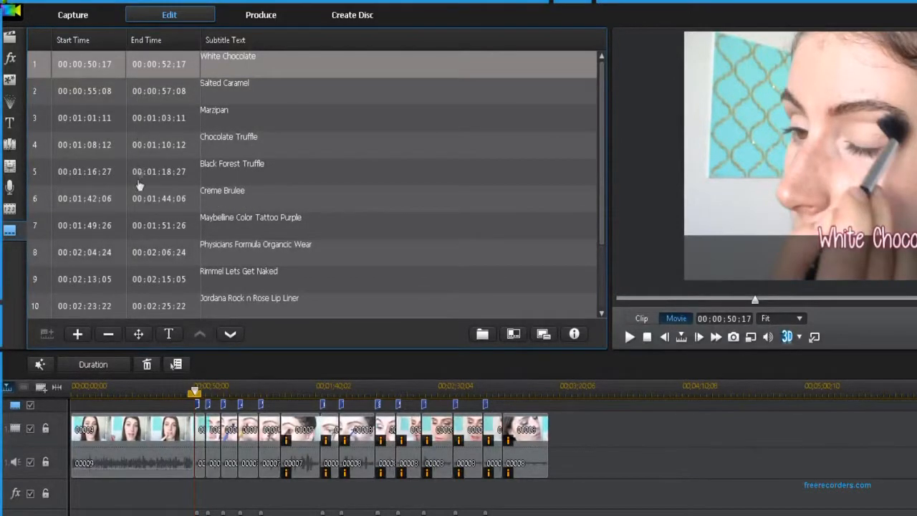
mouse_move(332, 359)
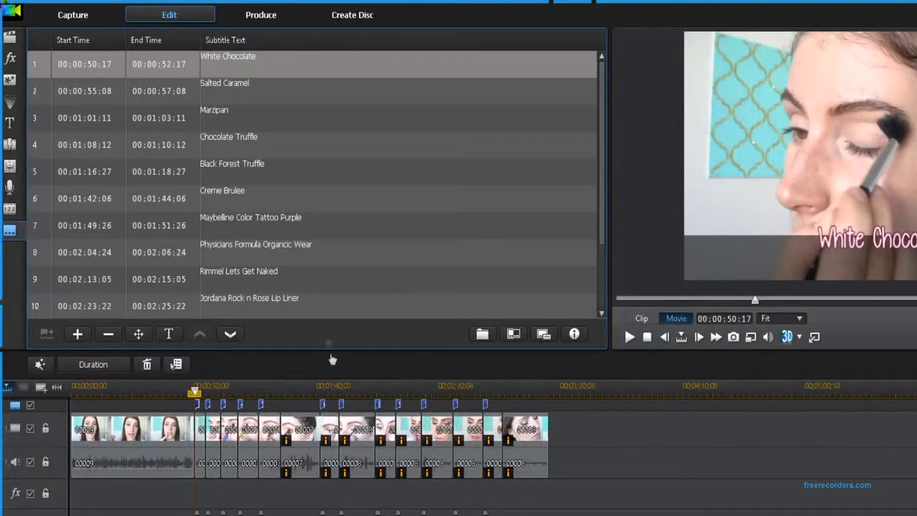
mouse_move(159, 427)
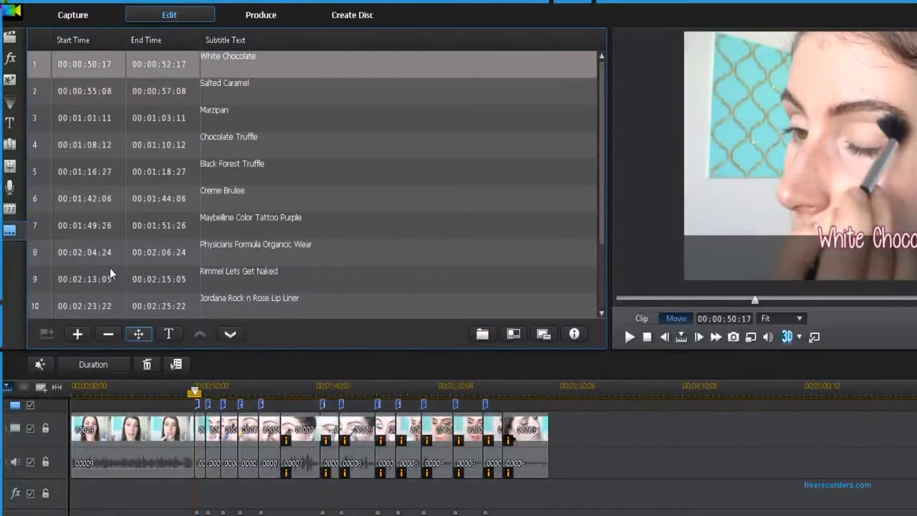
- Set the White Chocolate subtitle's Y position to 1.00, the bottom edge of the frame
left_click(138, 334)
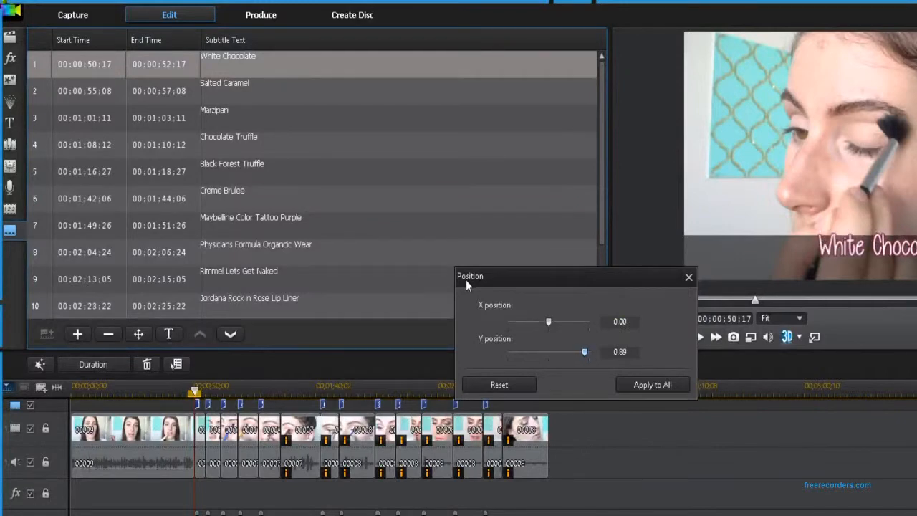
left_click_drag(585, 353, 586, 352)
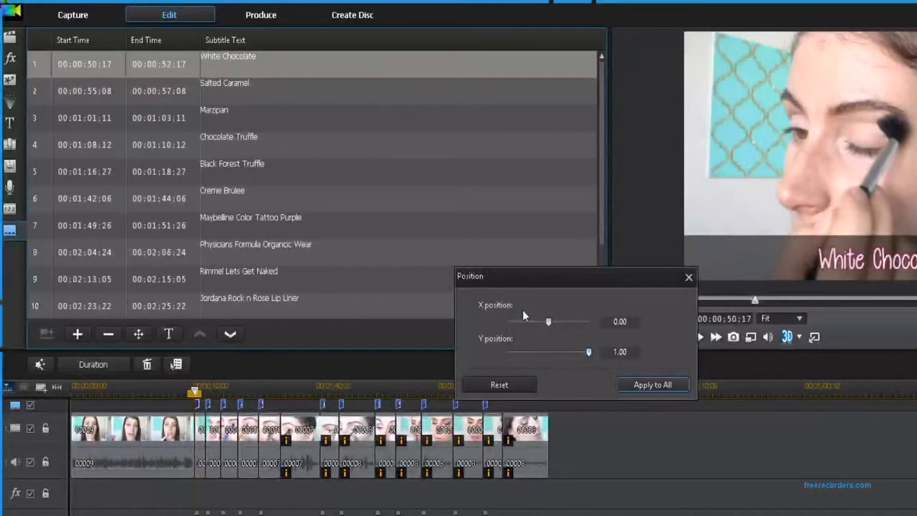
left_click(688, 278)
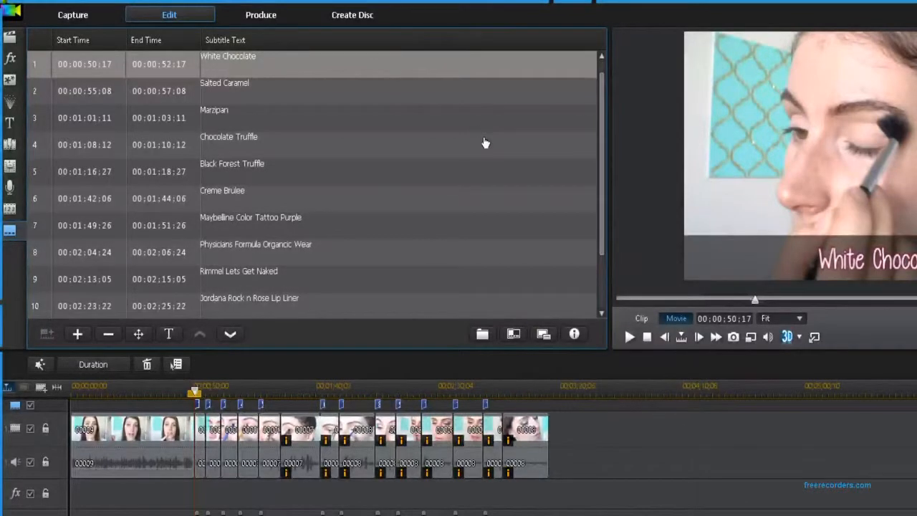
scroll("down", 3)
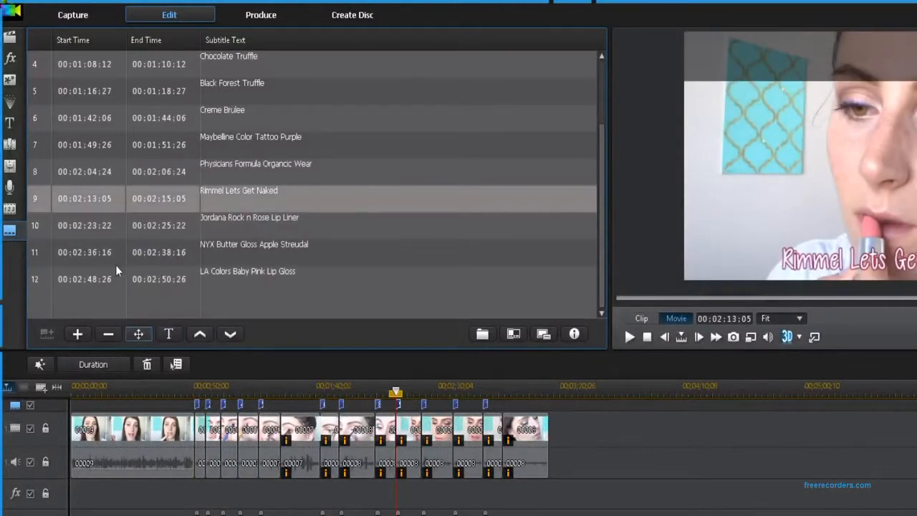
- Set the Rimmel and Jordana subtitles' Y position to about -0.64 at the top of the frame
left_click(137, 334)
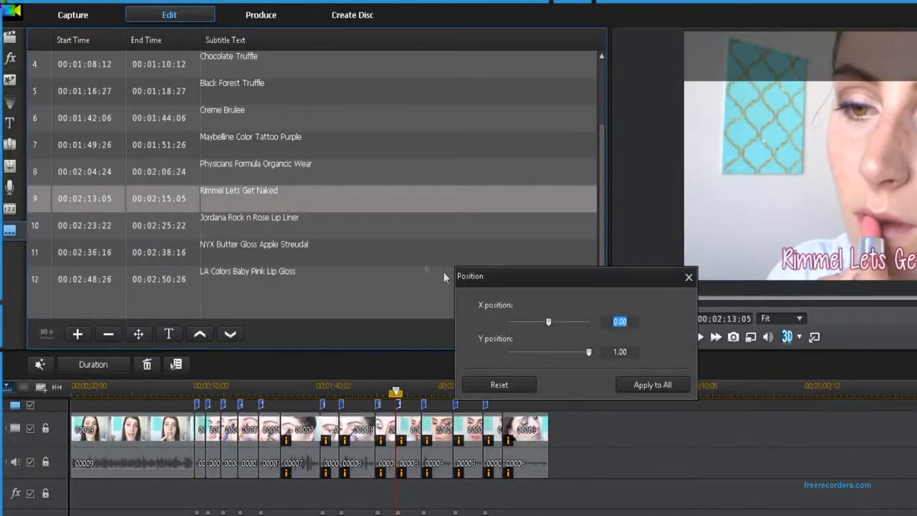
left_click_drag(589, 353, 522, 353)
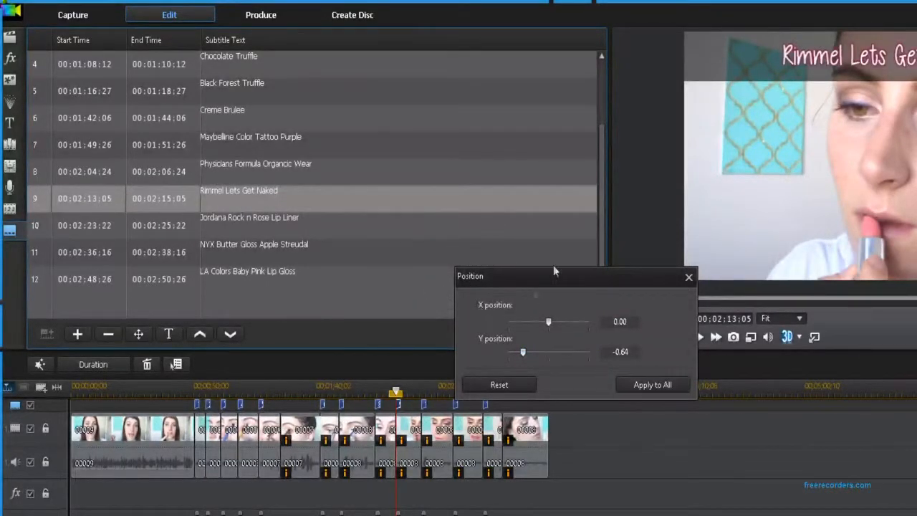
left_click(688, 278)
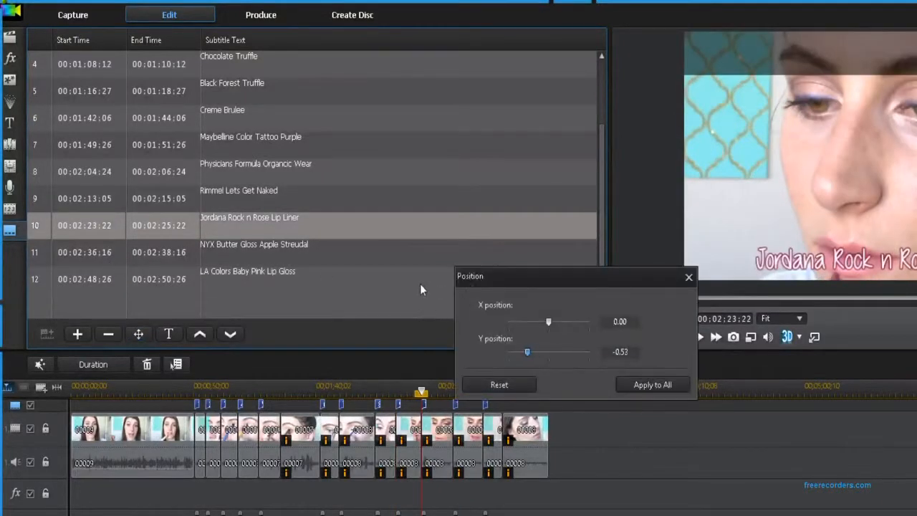
left_click_drag(549, 353, 519, 353)
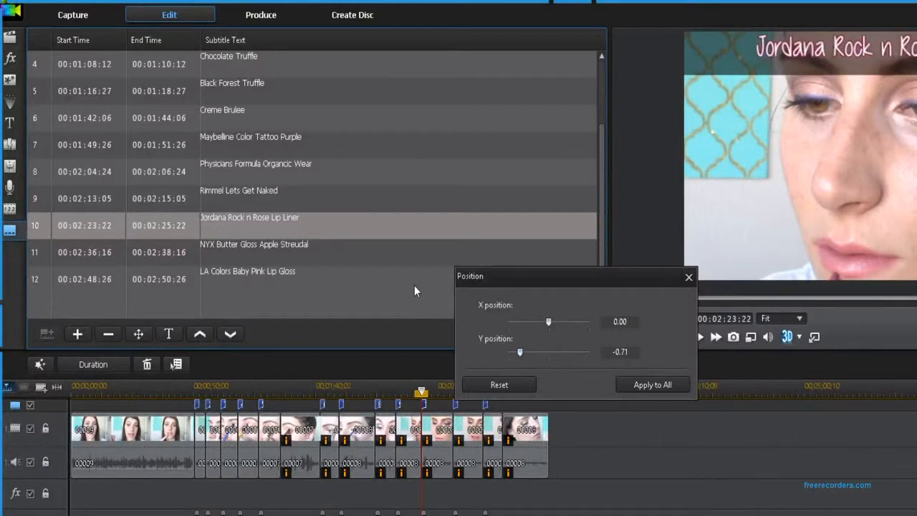
left_click_drag(518, 353, 521, 352)
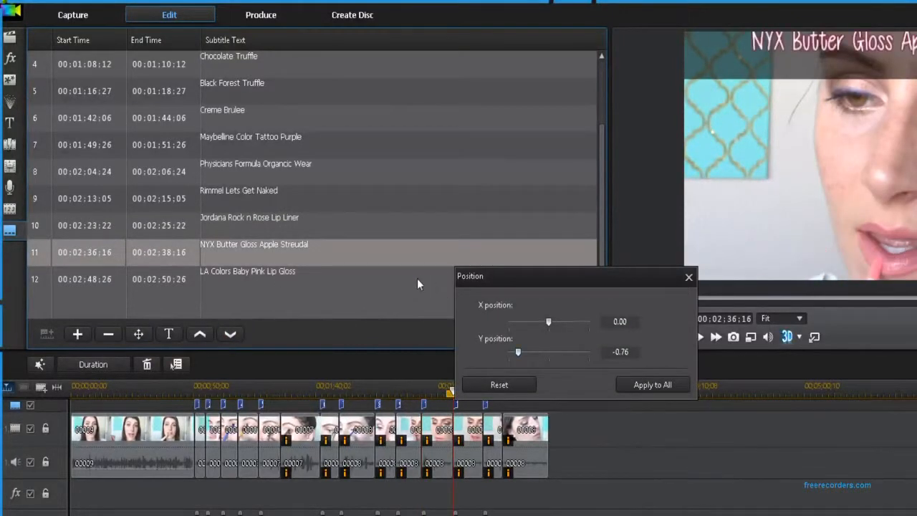
- Set the NYX and LA Colors subtitles' Y position to about -0.64 to match
left_click_drag(517, 352, 522, 352)
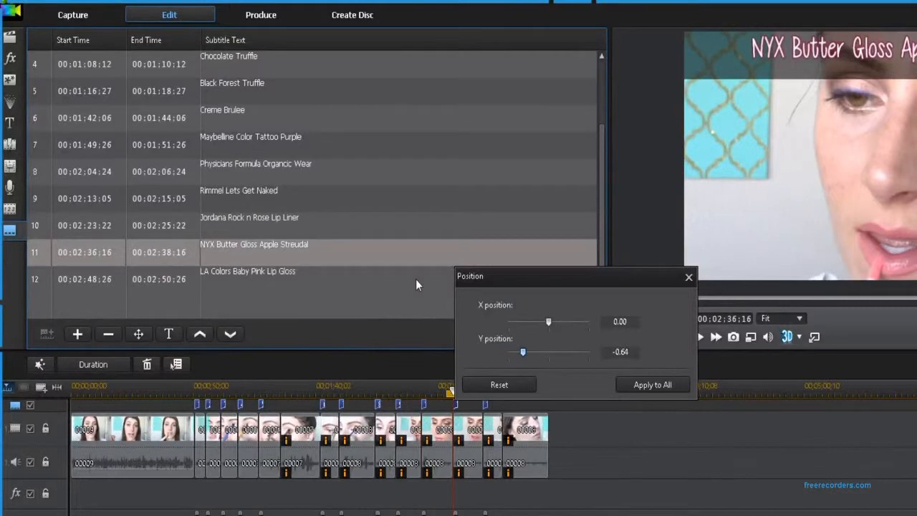
left_click(688, 278)
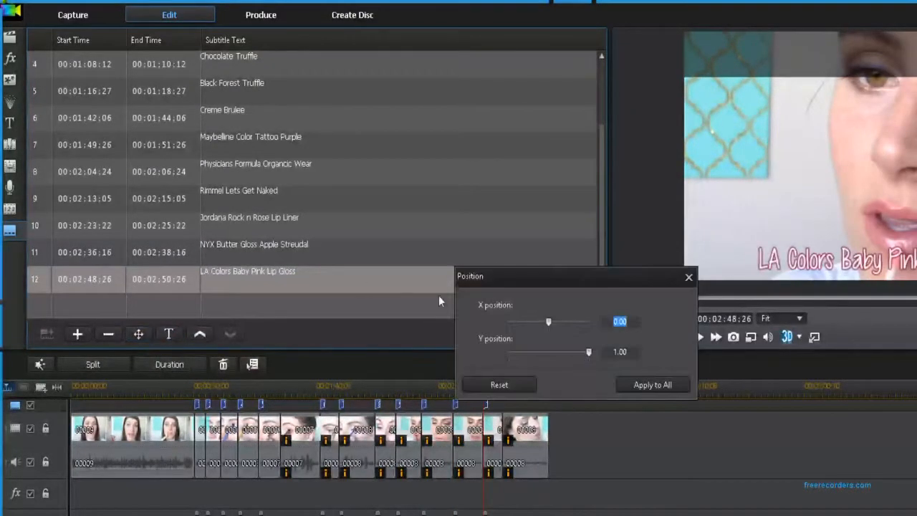
left_click_drag(589, 353, 525, 352)
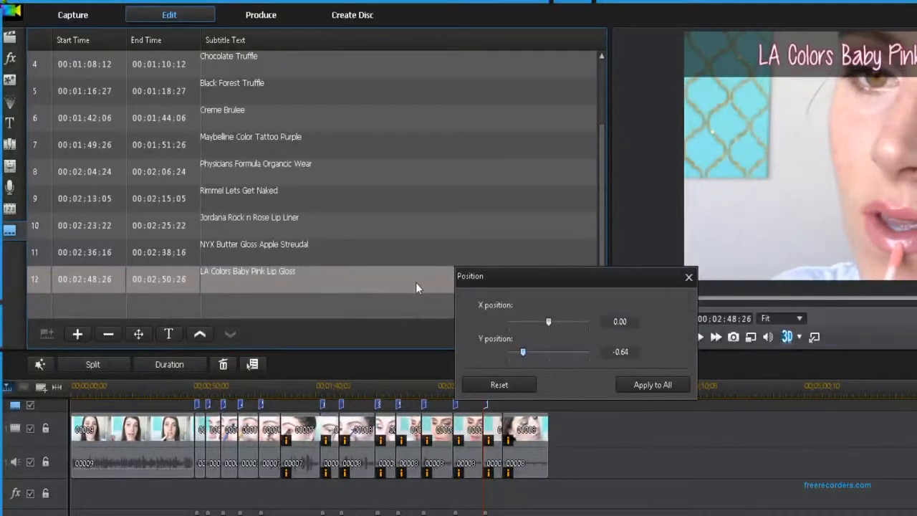
left_click(688, 276)
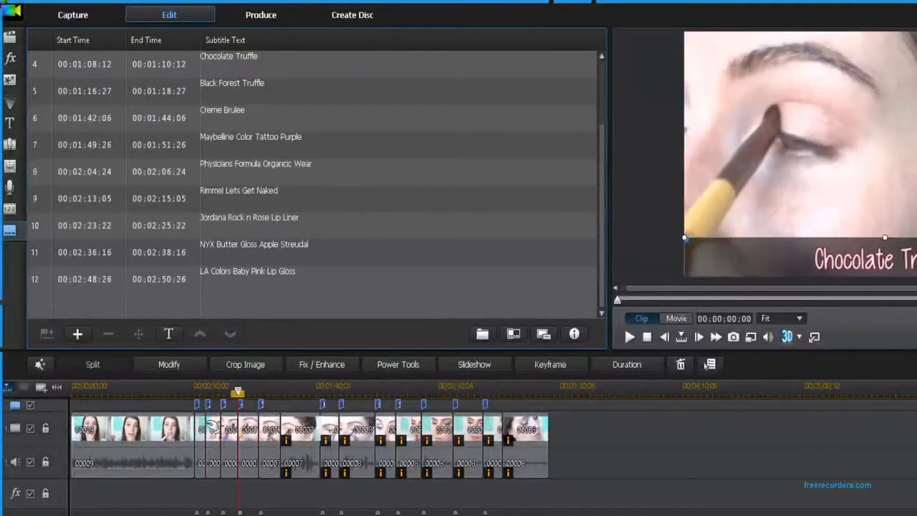
left_click(261, 393)
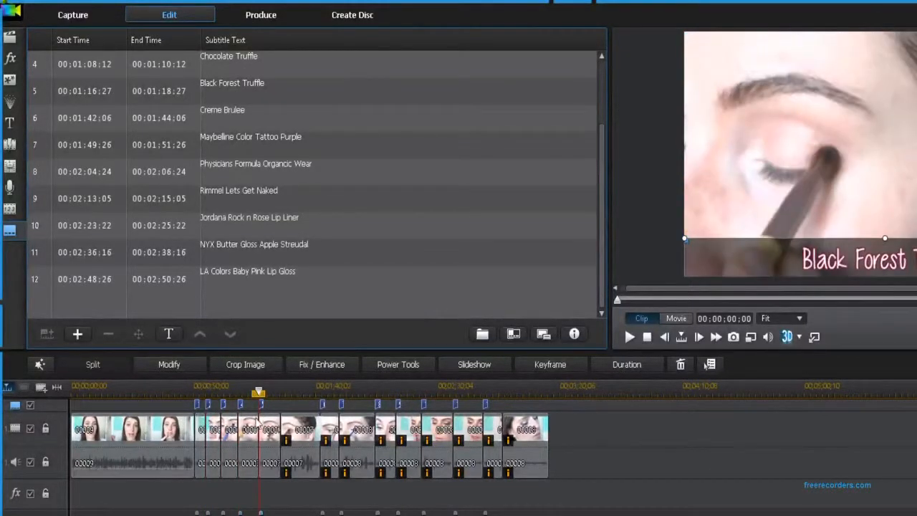